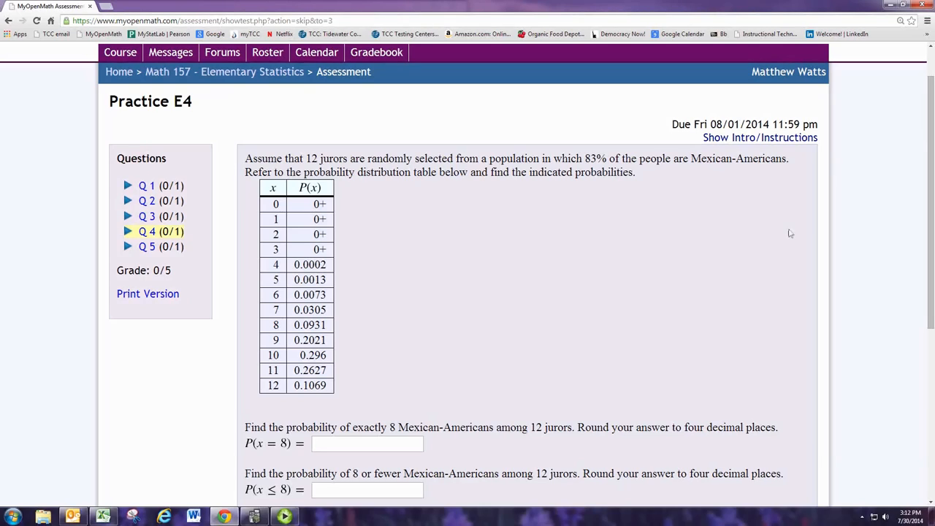
{"action": "mouse_move", "coordinate": [271, 295]}
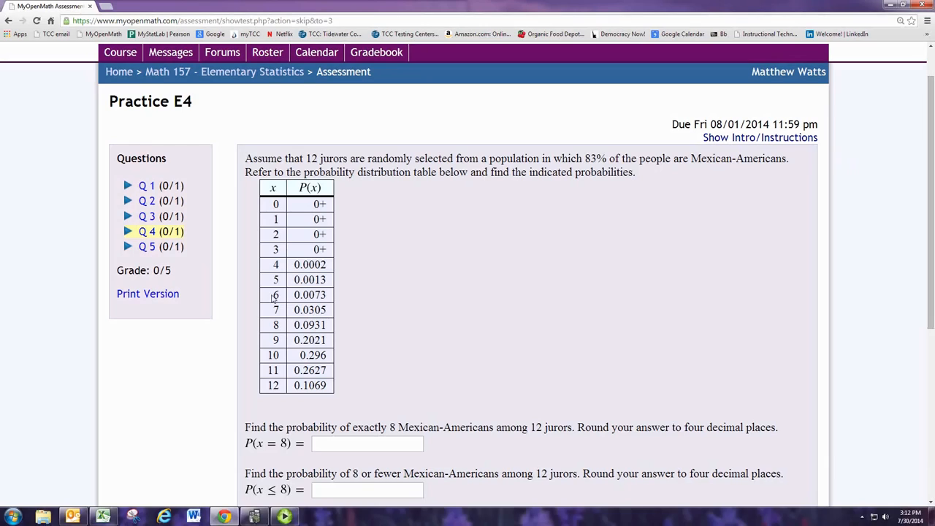
{"action": "mouse_move", "coordinate": [270, 190]}
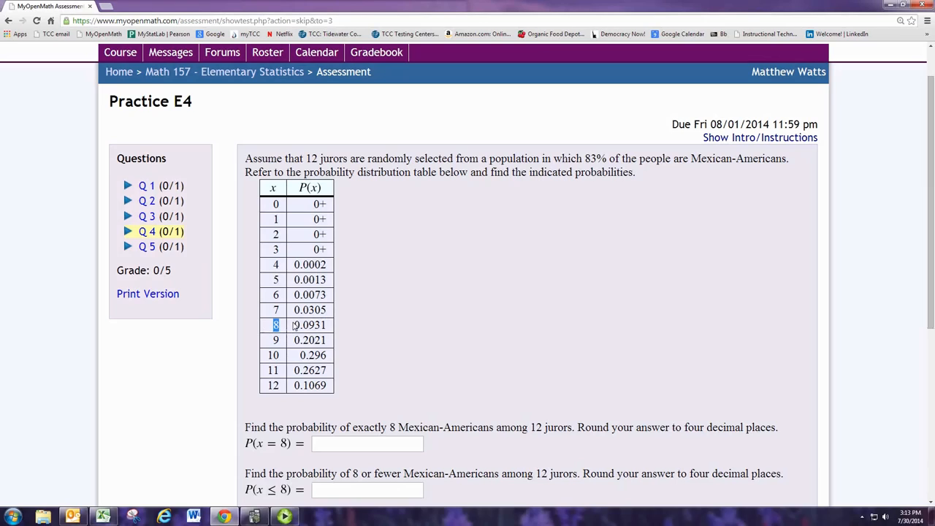
- Enter the table's probability for x = 8, 0.0931, into the P(x = 8) answer box
{"action": "double_click", "coordinate": [310, 324]}
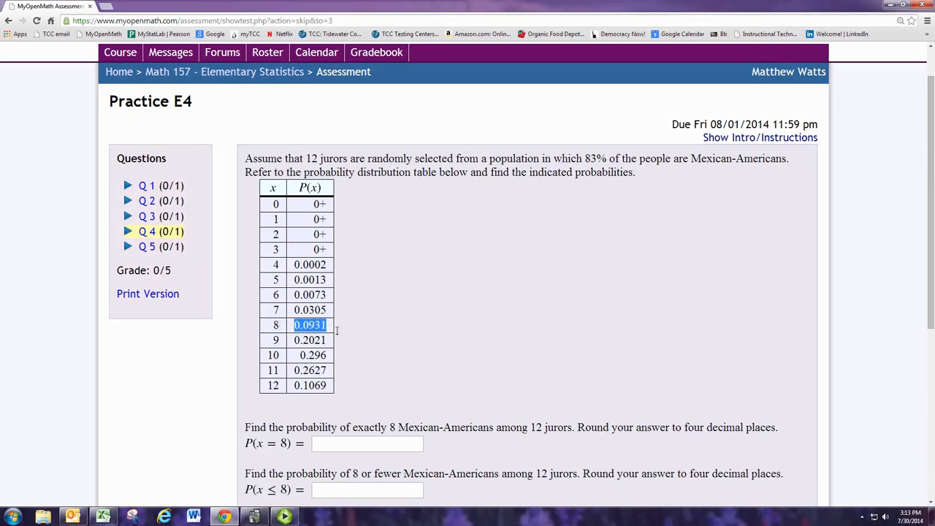
{"action": "left_click", "coordinate": [365, 444]}
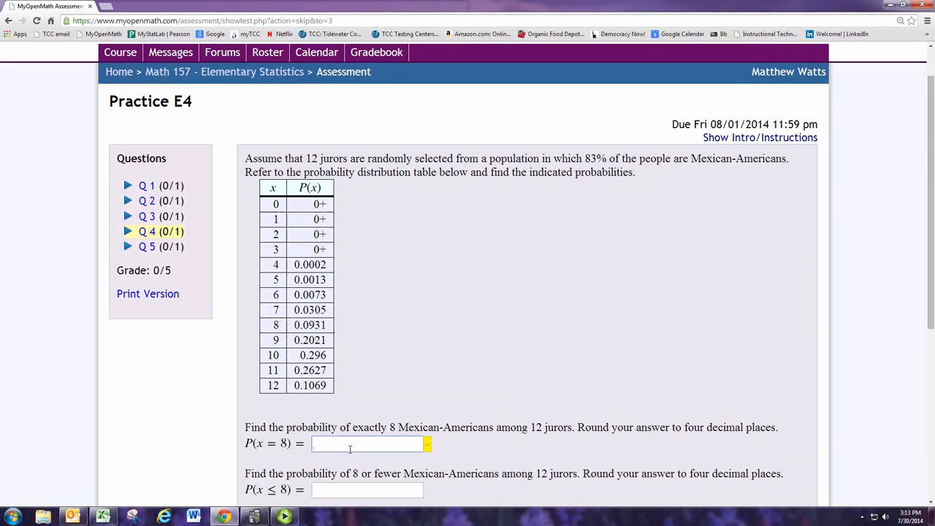
{"action": "type", "text": "0.0931"}
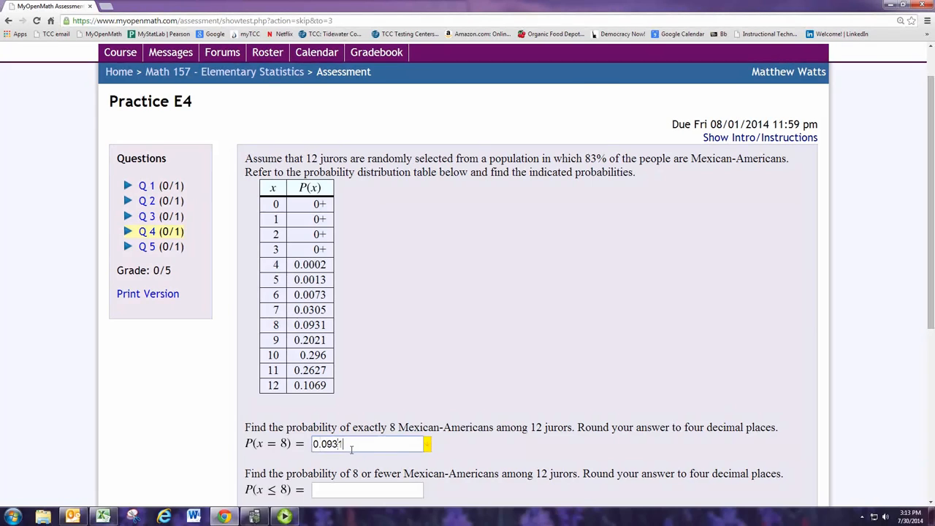
- Begin entering the cumulative probability for 8 or fewer jurors, starting 0.1, in the P(x ≤ 8) box
{"action": "scroll", "scroll_direction": "down", "scroll_amount": 3}
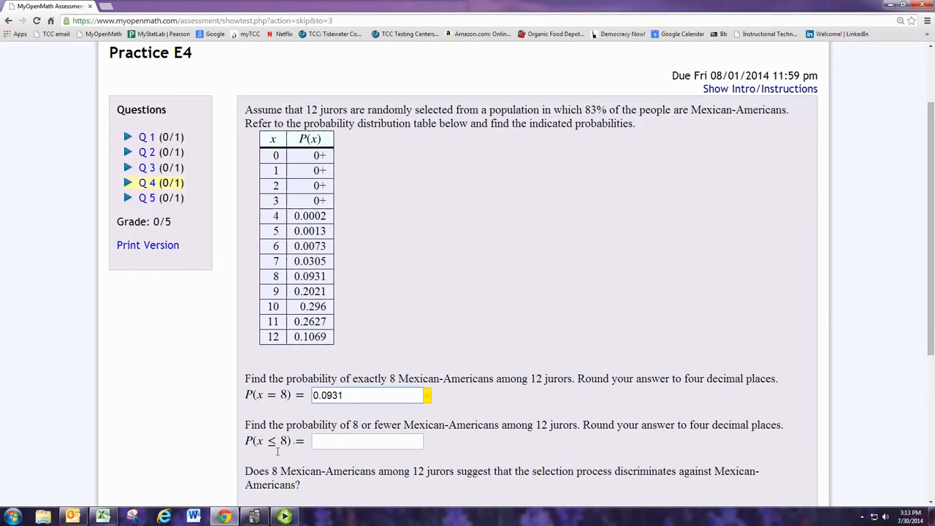
{"action": "mouse_move", "coordinate": [249, 447]}
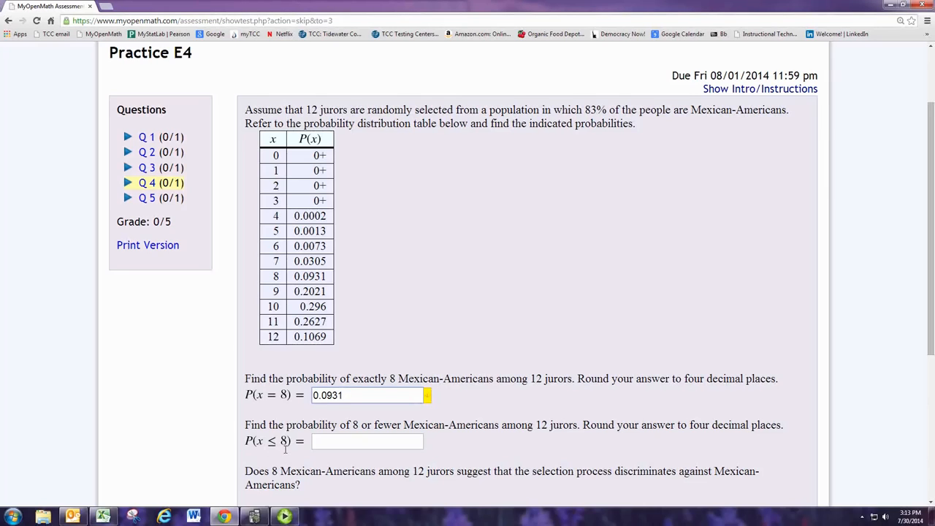
{"action": "mouse_move", "coordinate": [279, 448]}
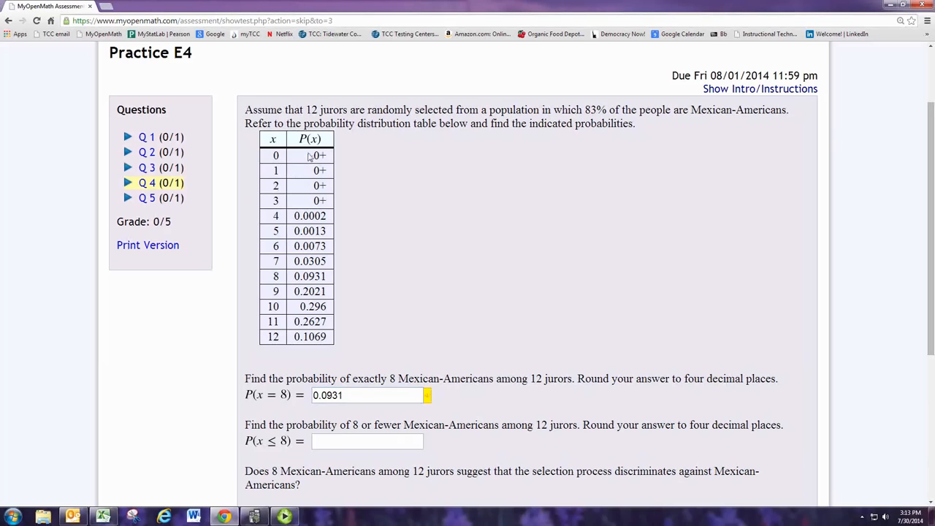
{"action": "double_click", "coordinate": [318, 184]}
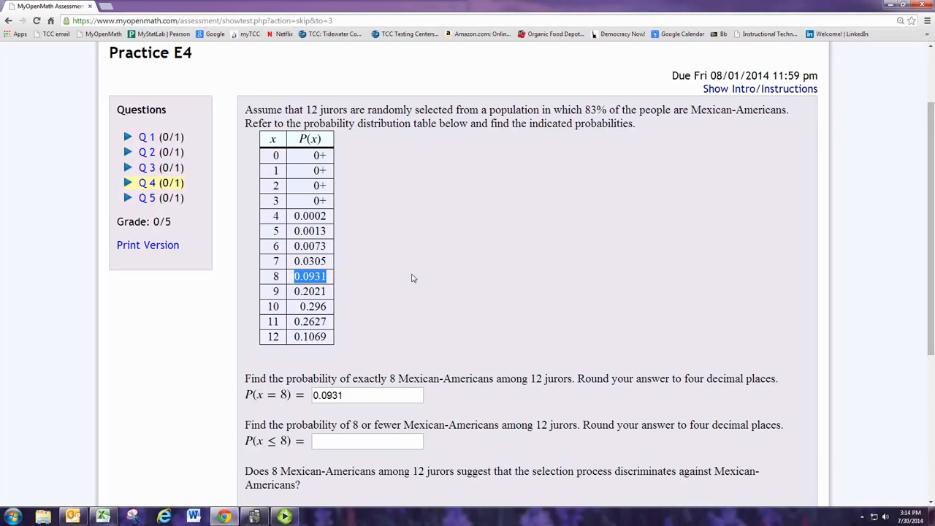
{"action": "mouse_move", "coordinate": [317, 139]}
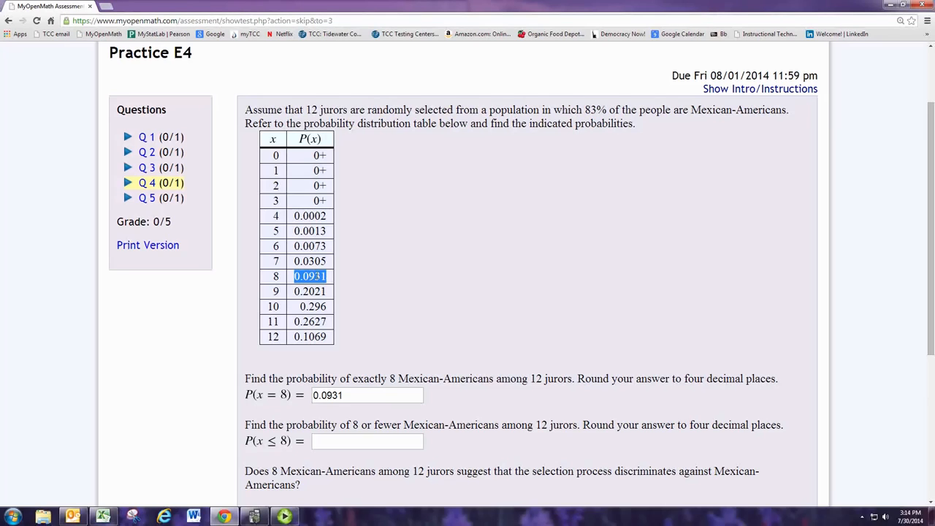
{"action": "type", "text": "0.1"}
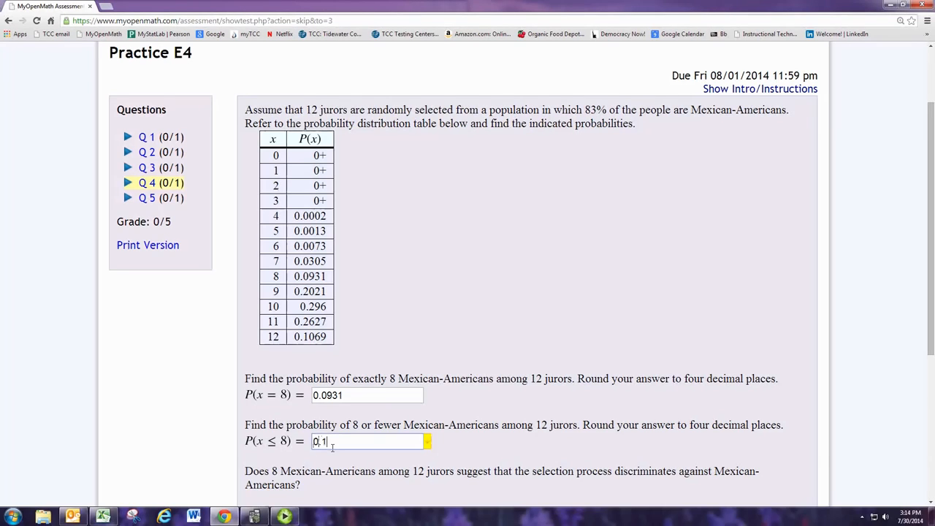